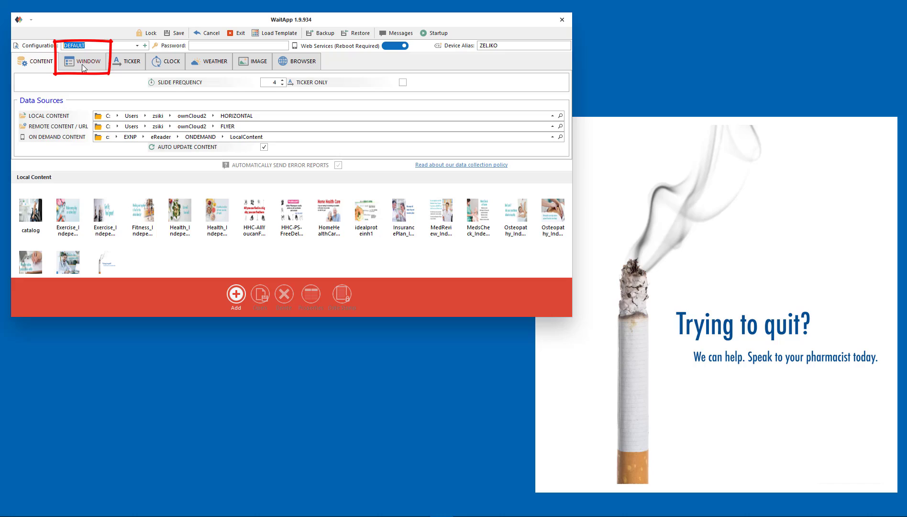
- Enable the Sizable option in the WINDOW settings and save, confirming the saved message
left_click(89, 60)
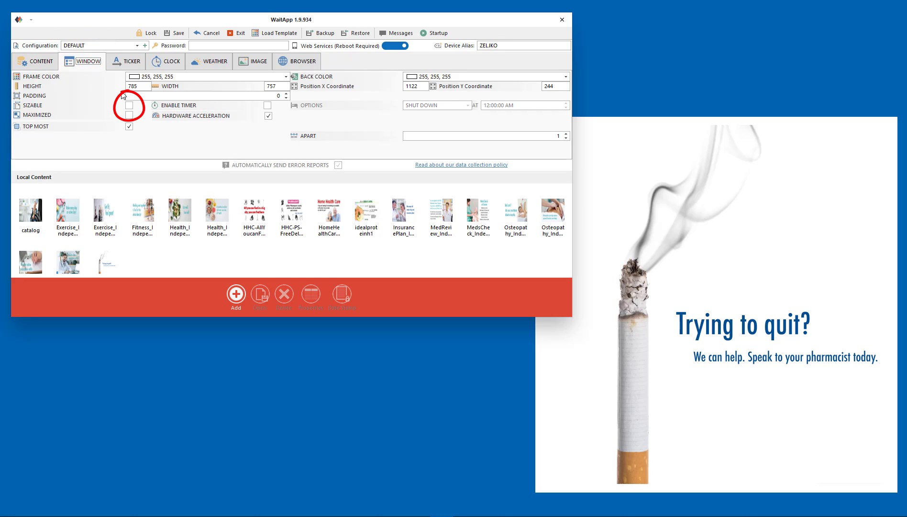
left_click(129, 105)
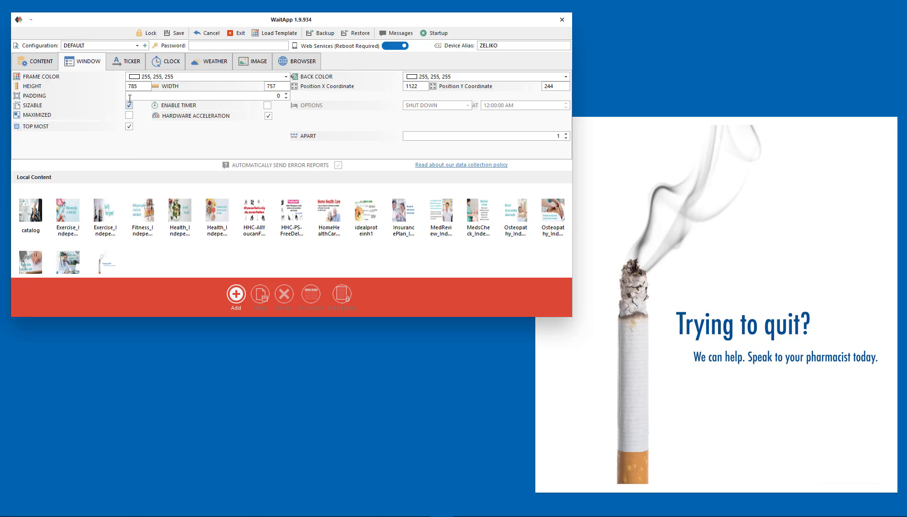
left_click(129, 105)
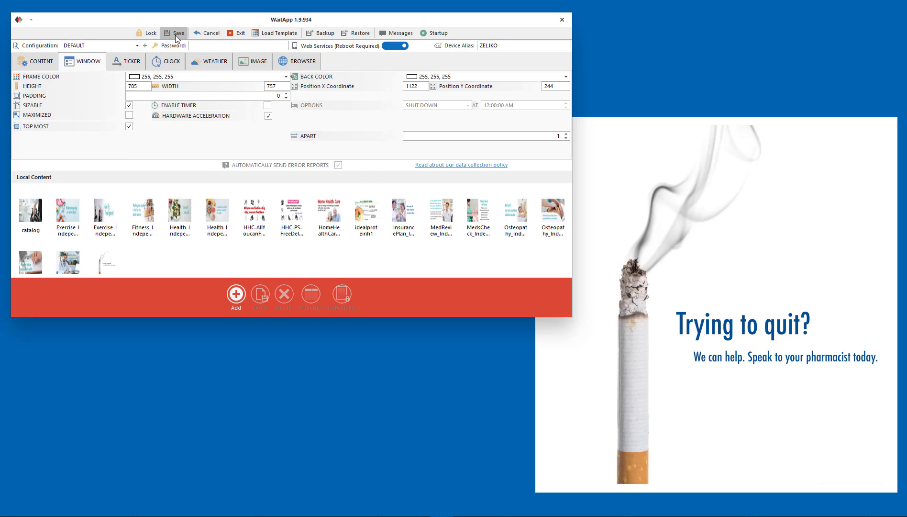
left_click(174, 33)
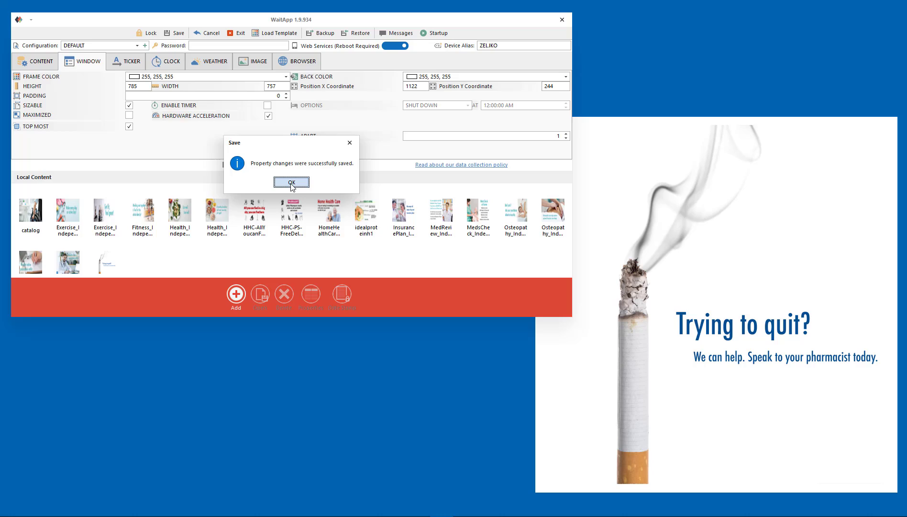
left_click(291, 182)
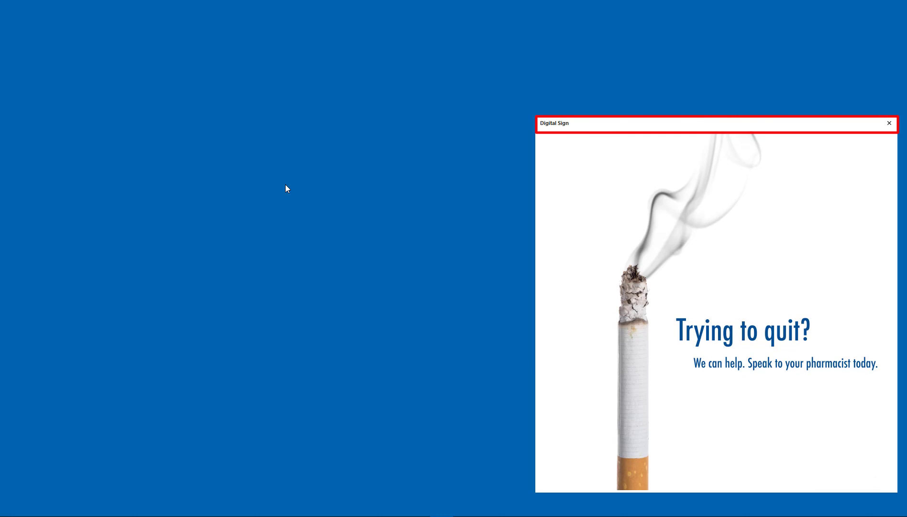
mouse_move(588, 127)
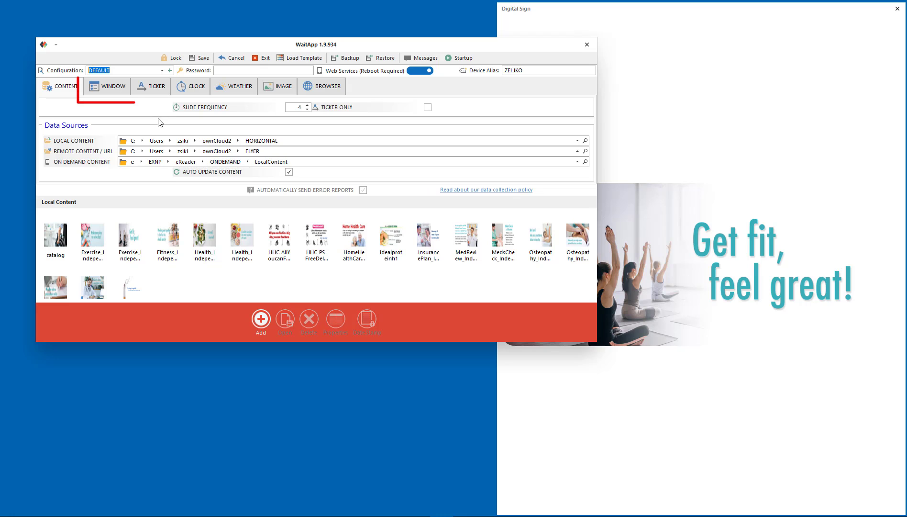
- Save the 1071 by 854 window at position 1042, 5 with Sizable unticked
left_click(112, 86)
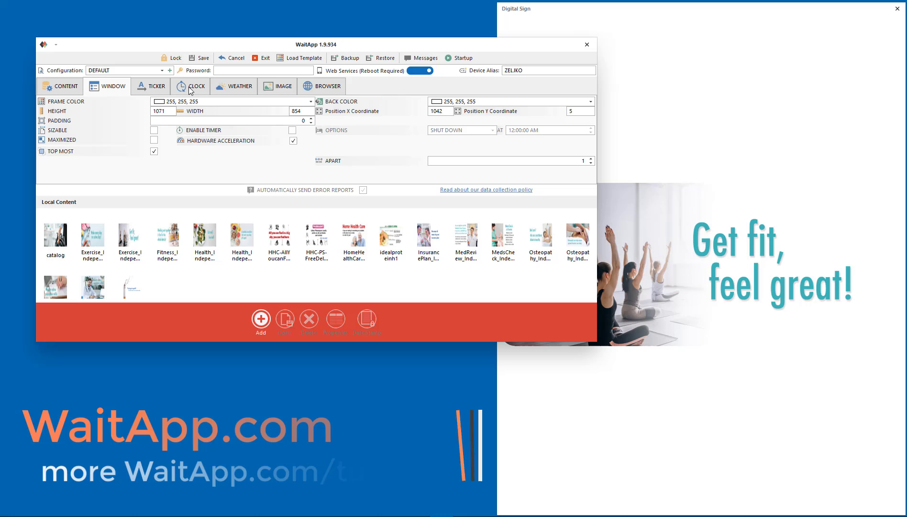
left_click(201, 58)
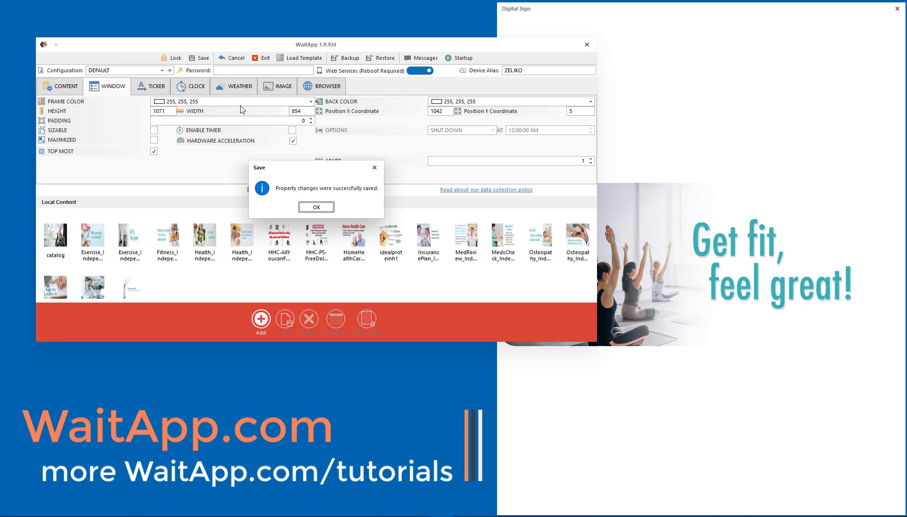